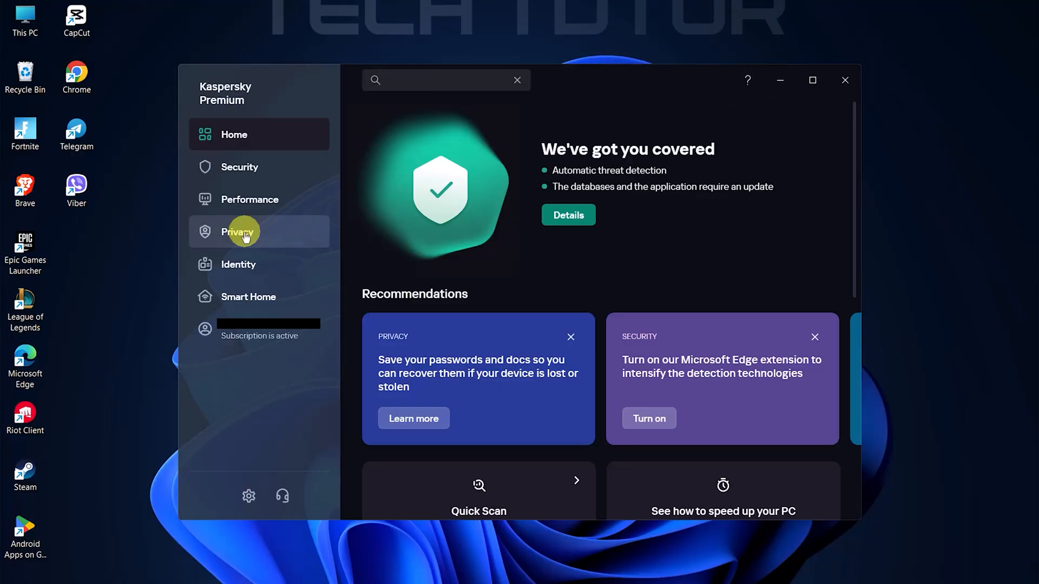
Open the Privacy section from the left sidebar
left_click(239, 231)
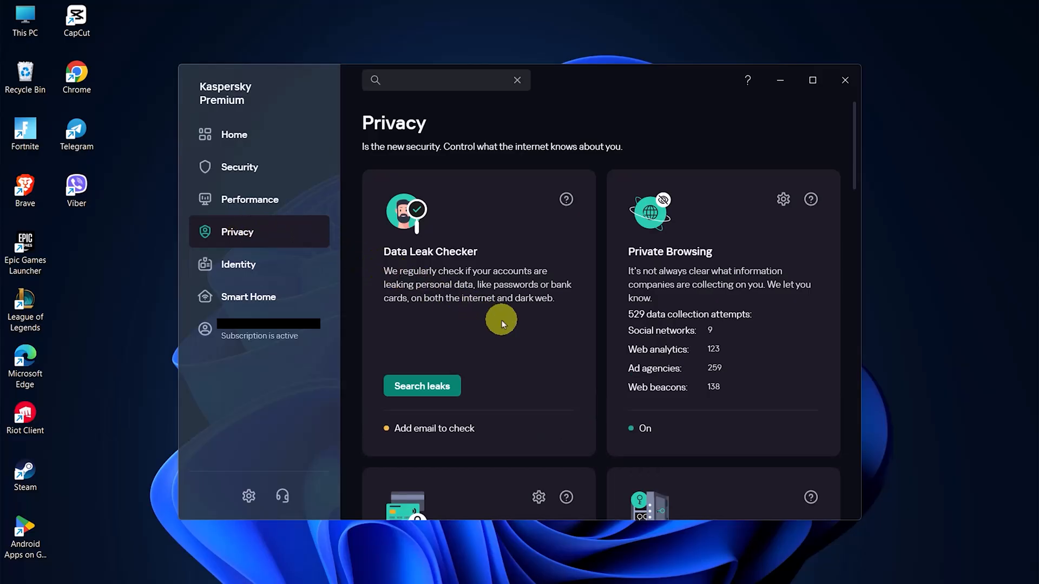
Scroll to the Anti-Banner card under Ad-free digital life and open its settings
scroll("down", 3)
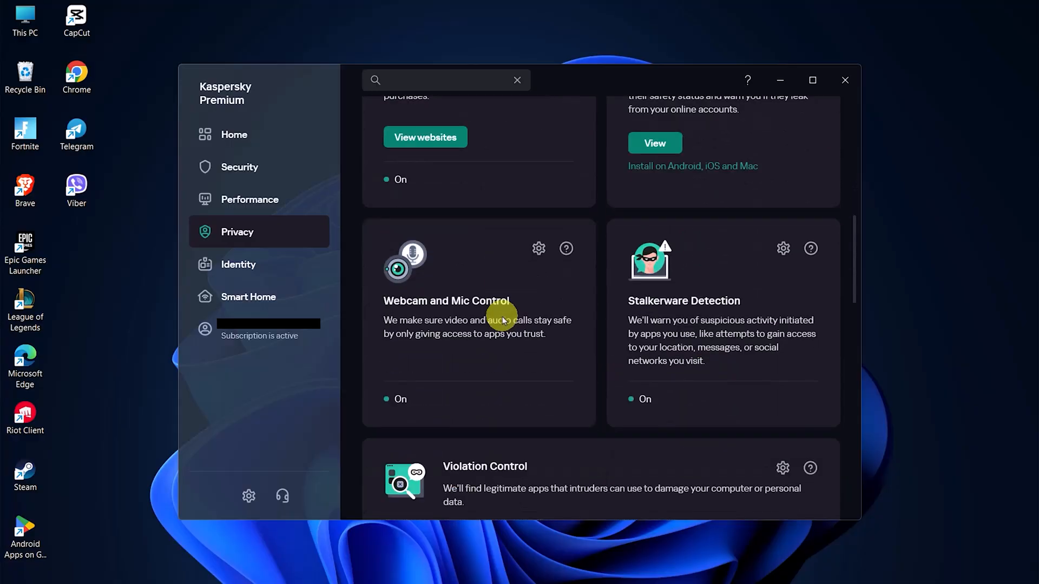
scroll("down", 3)
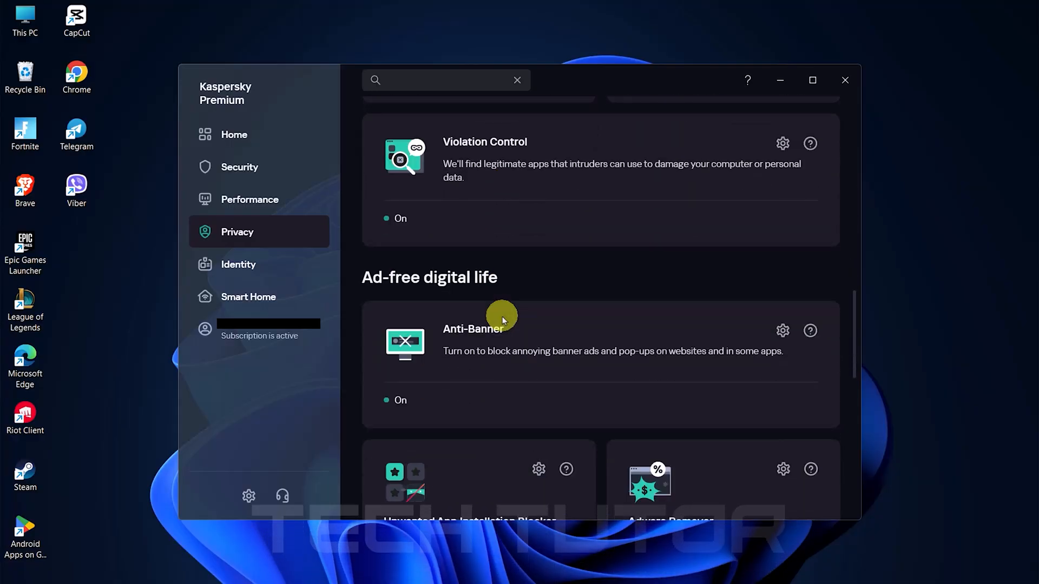
mouse_move(784, 331)
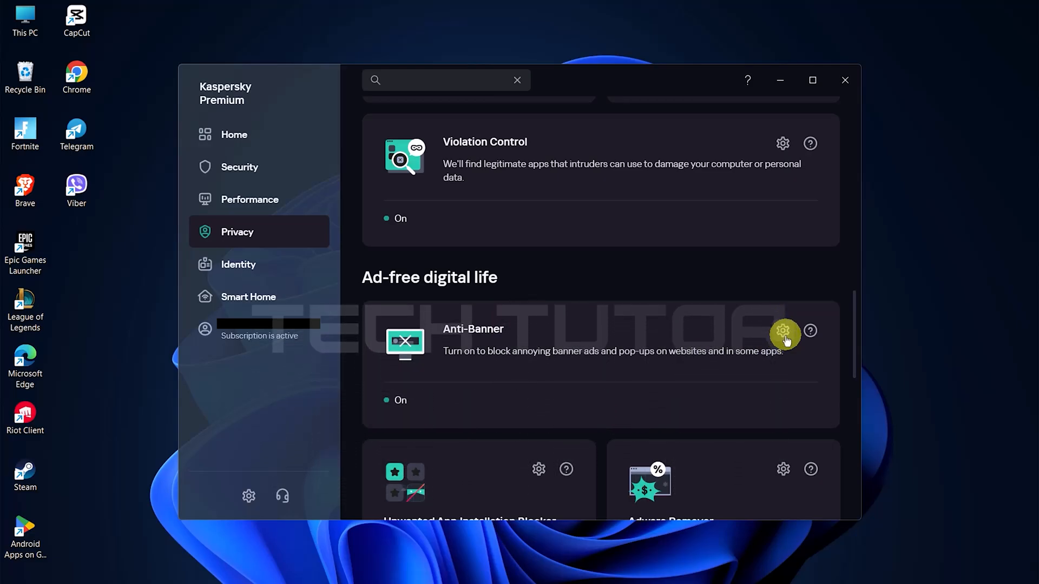
left_click(783, 331)
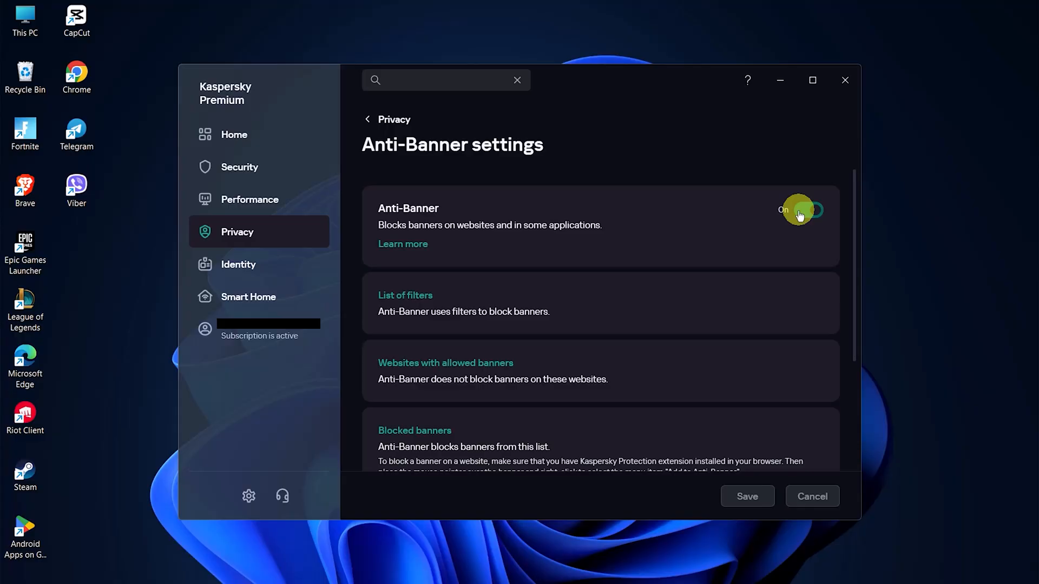
Turn the Anti-Banner toggle off, greying out its filter options
left_click(810, 210)
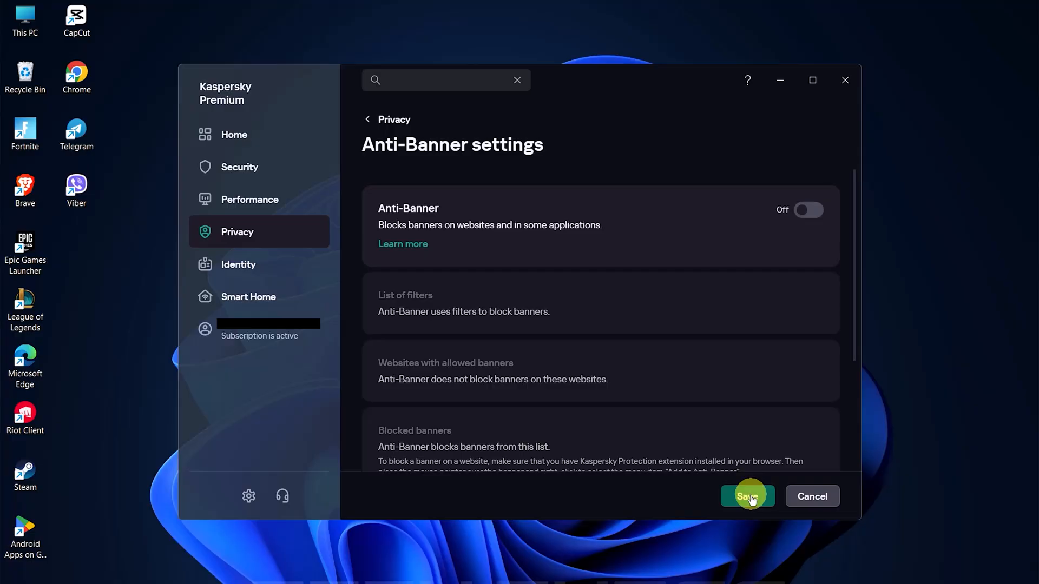
Save the Anti-Banner settings until the Settings are saved notice appears
left_click(747, 496)
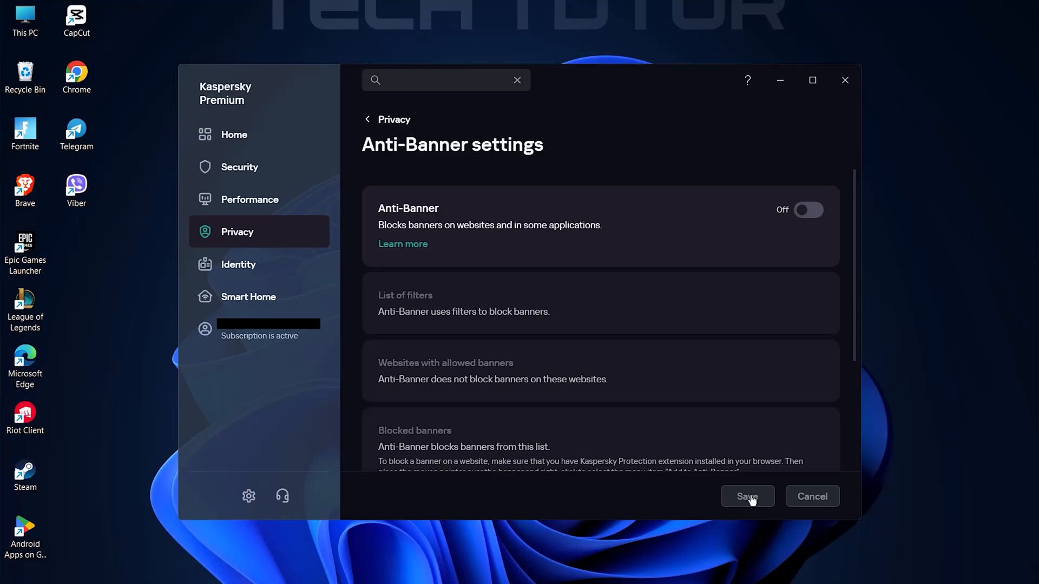
left_click(747, 496)
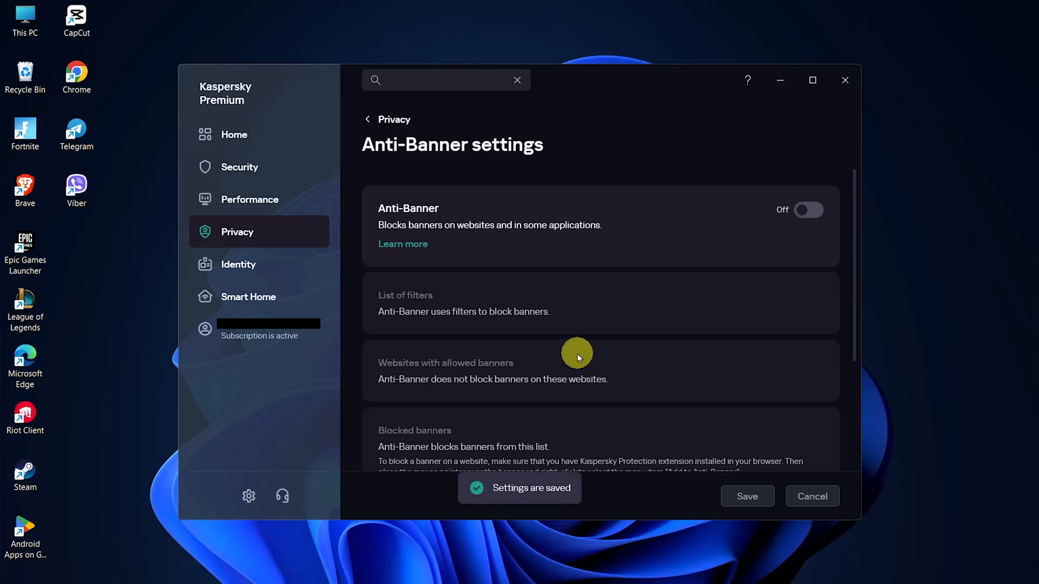